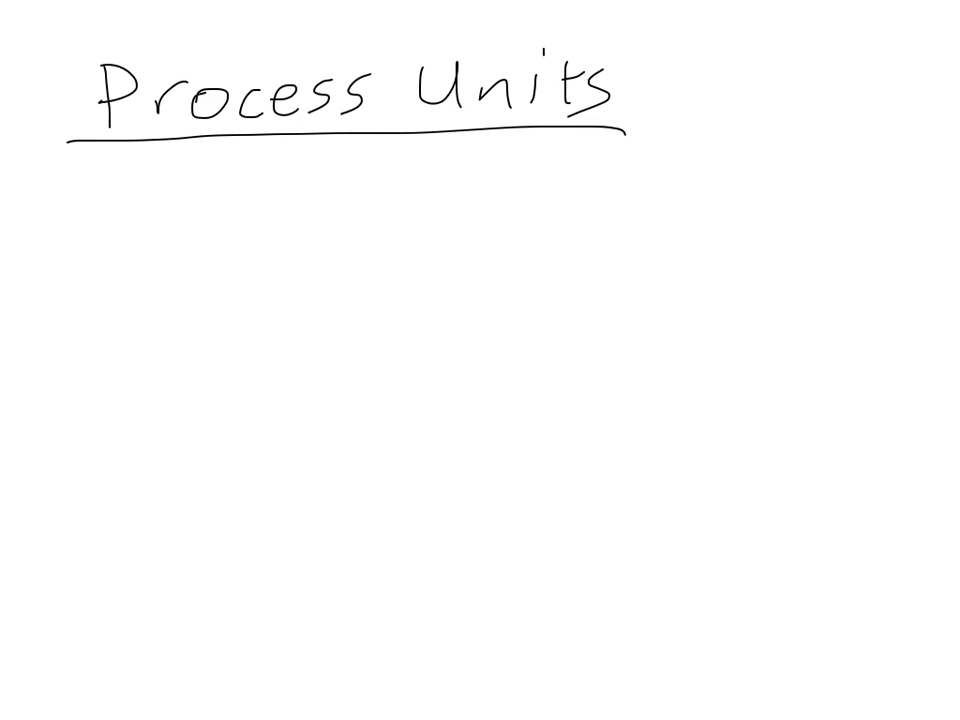
Sketch a unit box with one inlet arrow and two outlet arrows under Process Units.
{"action": "left_click_drag", "start_coordinate": [90, 252], "coordinate": [228, 242]}
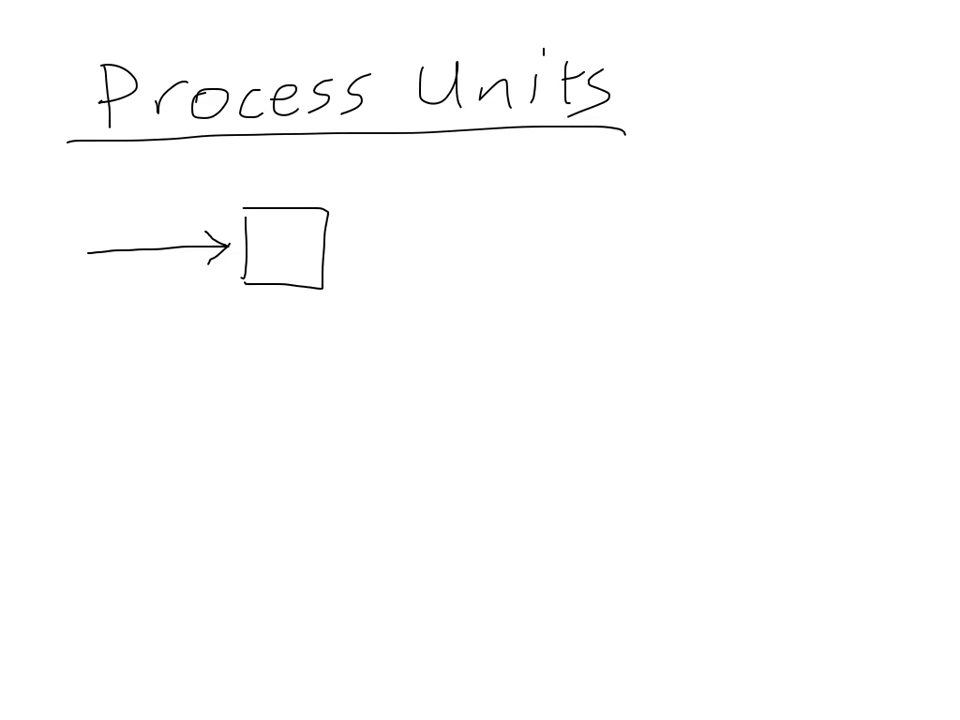
{"action": "left_click_drag", "start_coordinate": [330, 220], "coordinate": [440, 216]}
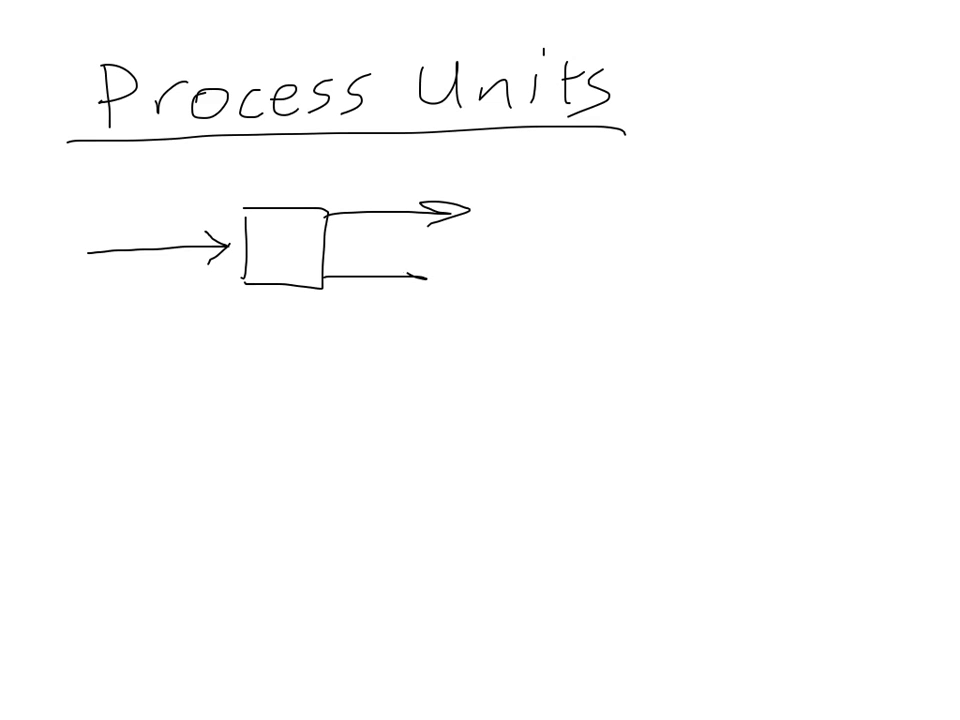
{"action": "left_click_drag", "start_coordinate": [410, 278], "coordinate": [440, 278]}
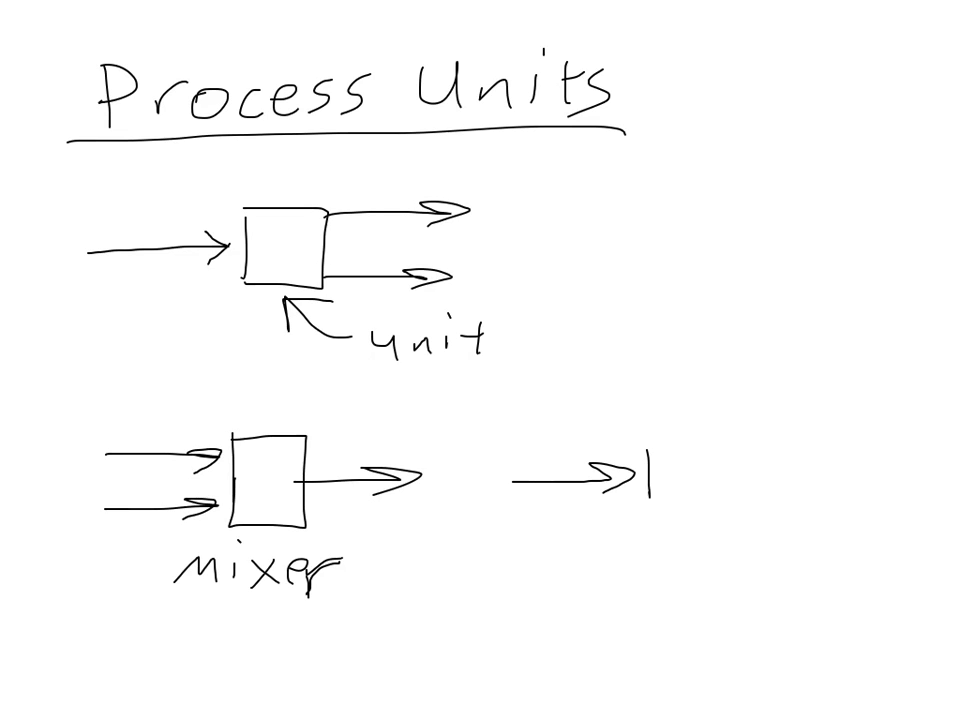
Draw the reactor box with its outlet arrow beside the mixer and write 'reactor' beneath it.
{"action": "left_click_drag", "start_coordinate": [650, 490], "coordinate": [870, 470]}
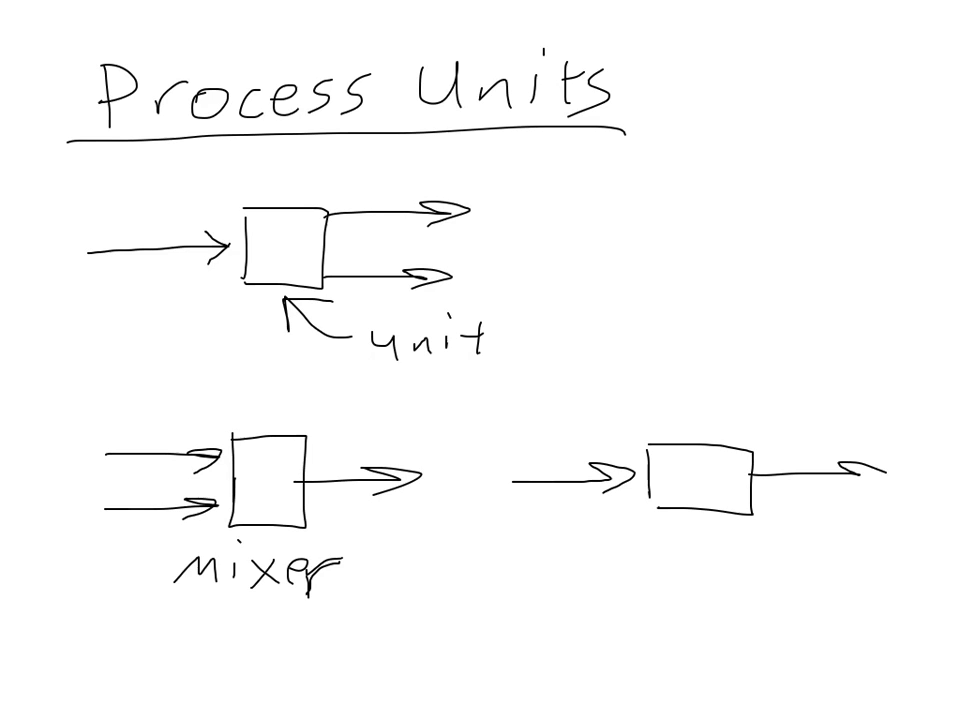
{"action": "type", "text": "rea"}
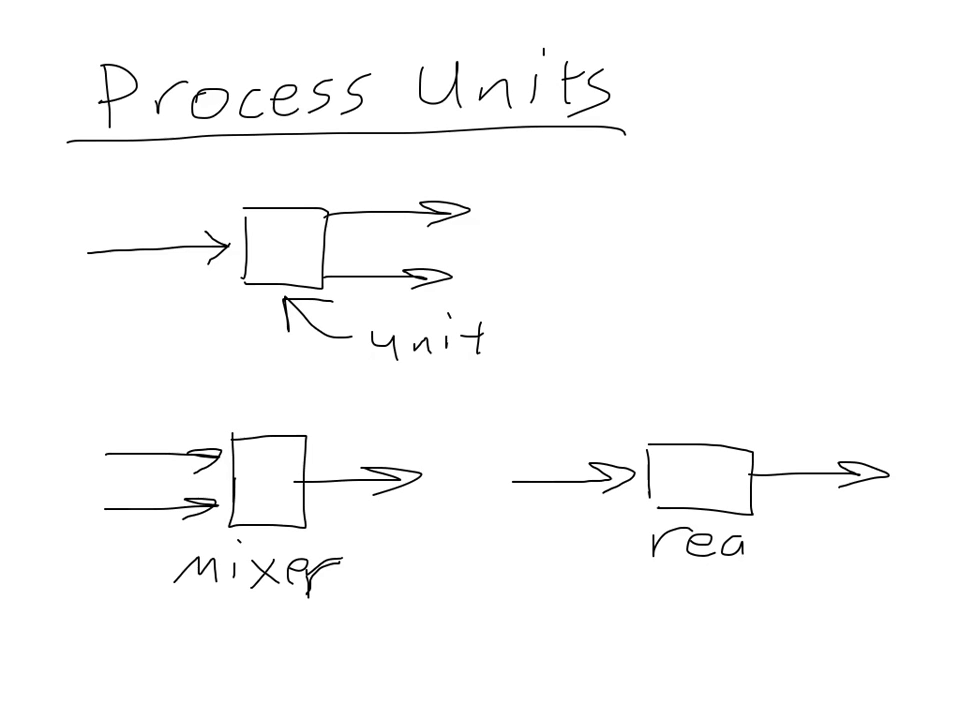
{"action": "type", "text": "ctor"}
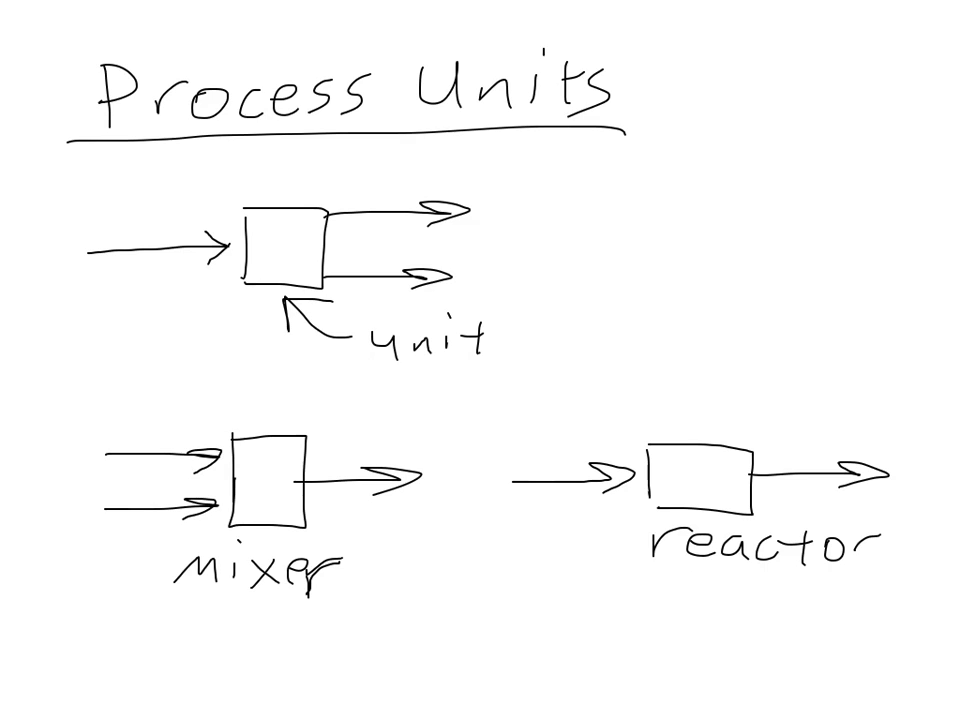
{"action": "type", "text": "A-"}
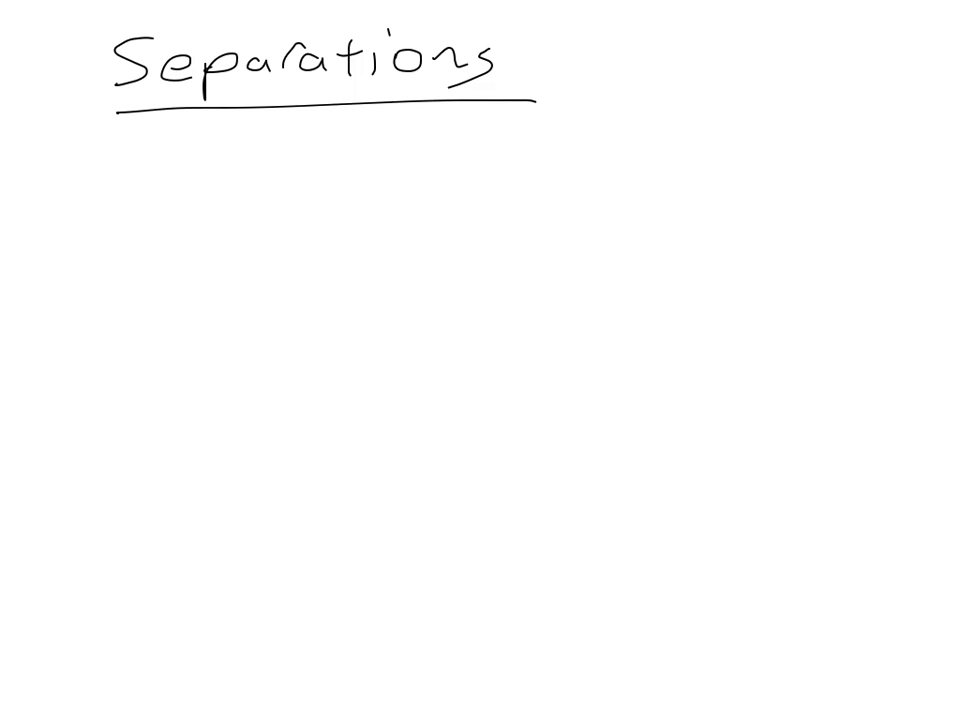
Draw a short feed line below the underlined Separations heading.
{"action": "left_click_drag", "start_coordinate": [100, 288], "coordinate": [196, 282]}
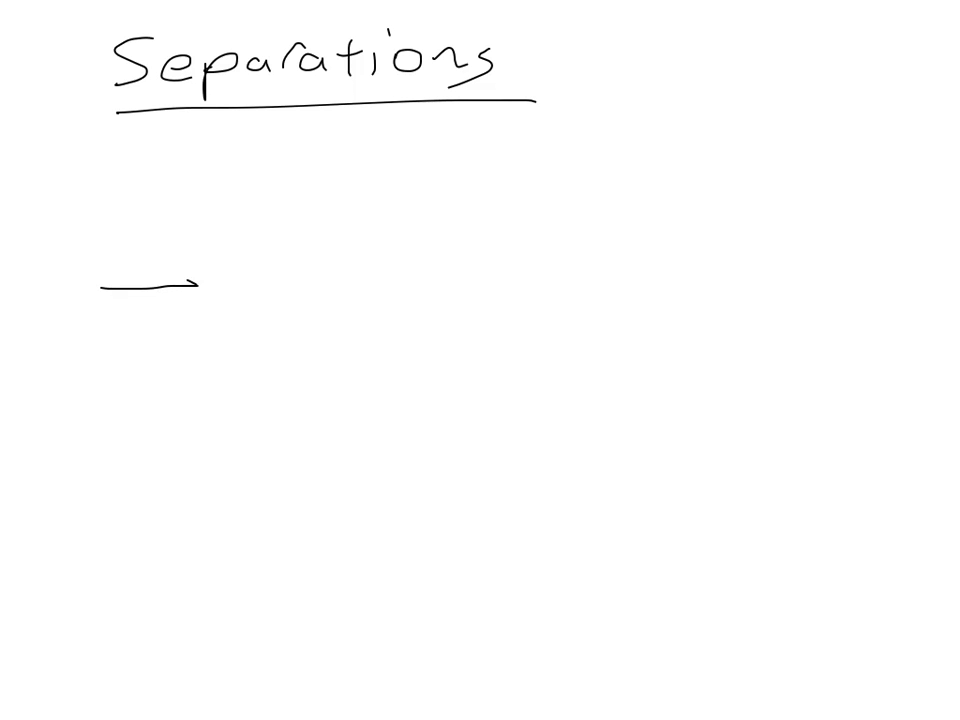
Draw a tall box with two outlets labelled 'distillation', then a second box with an inlet arrow.
{"action": "left_click_drag", "start_coordinate": [230, 210], "coordinate": [300, 340]}
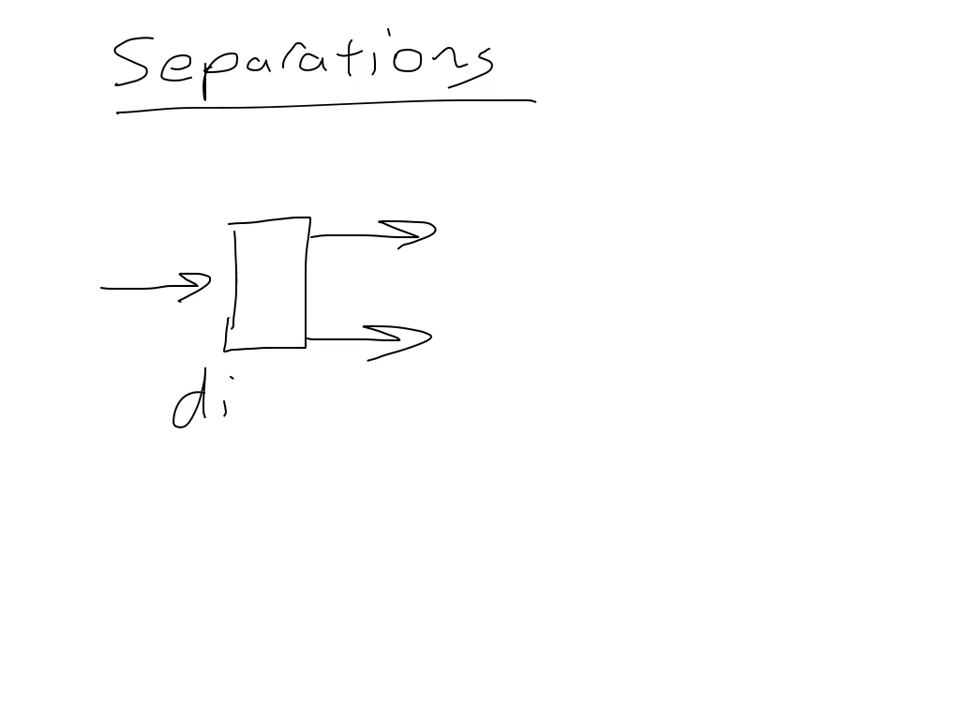
{"action": "type", "text": "stillo"}
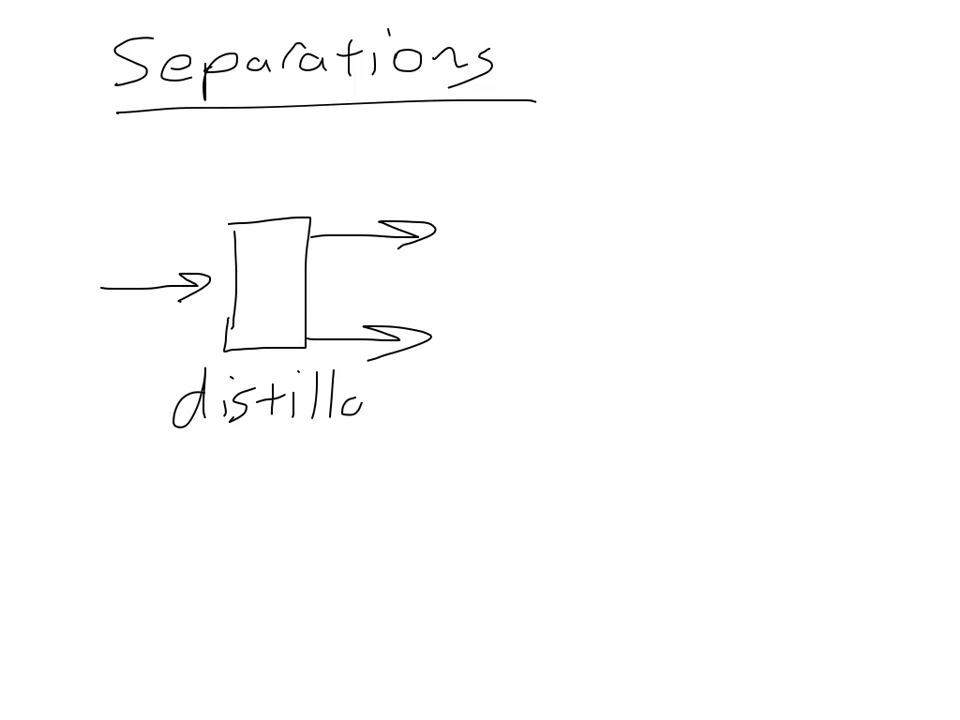
{"action": "type", "text": "tion"}
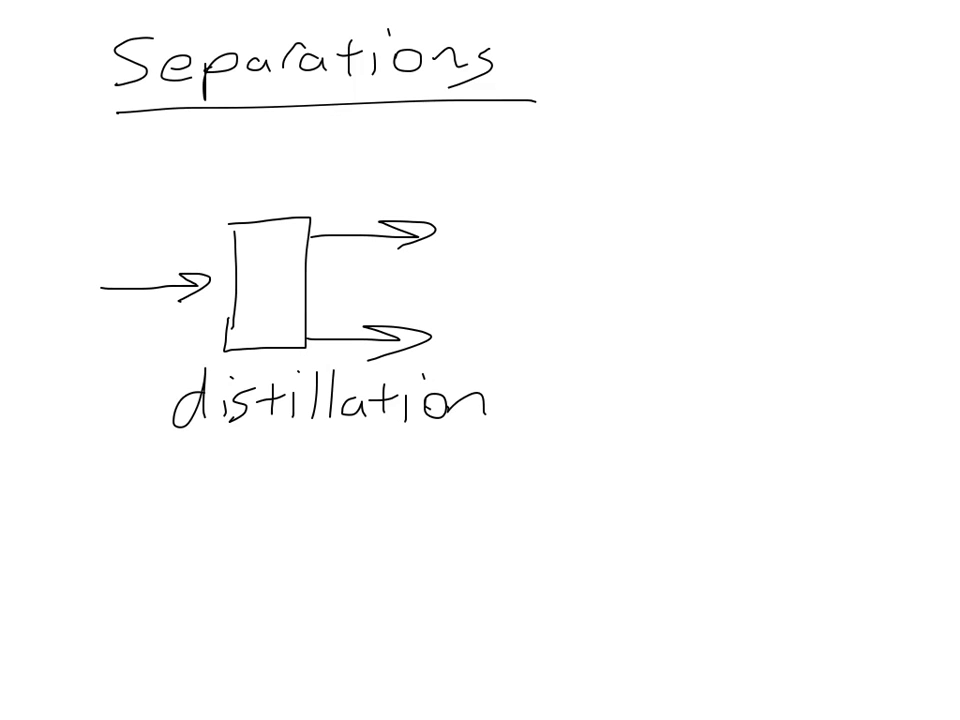
{"action": "mouse_move", "coordinate": [378, 252]}
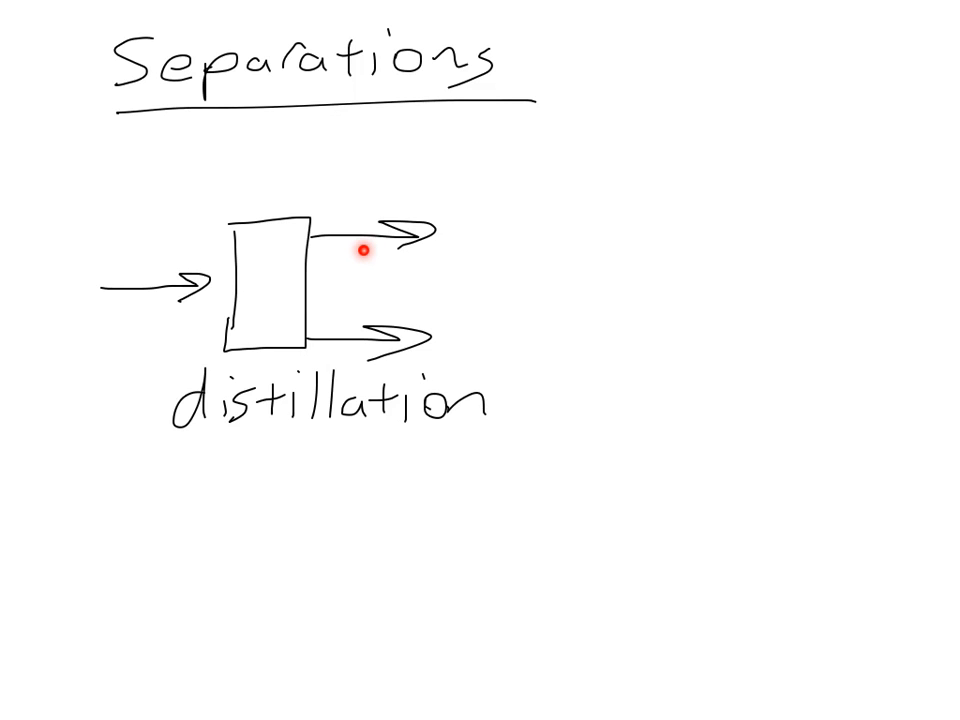
{"action": "mouse_move", "coordinate": [352, 356]}
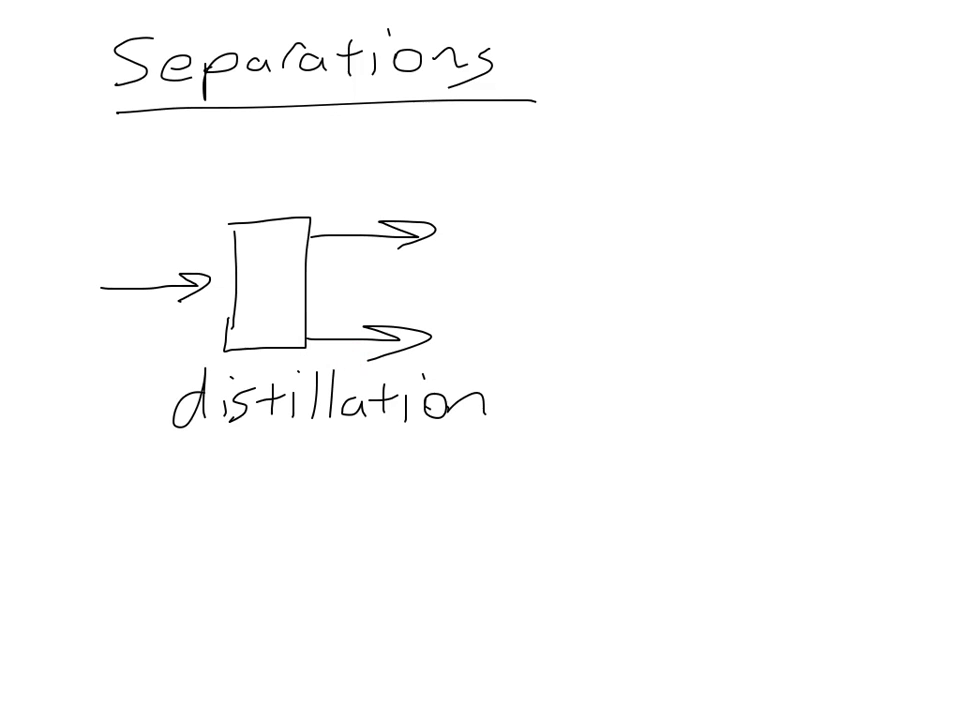
{"action": "left_click_drag", "start_coordinate": [504, 262], "coordinate": [636, 262]}
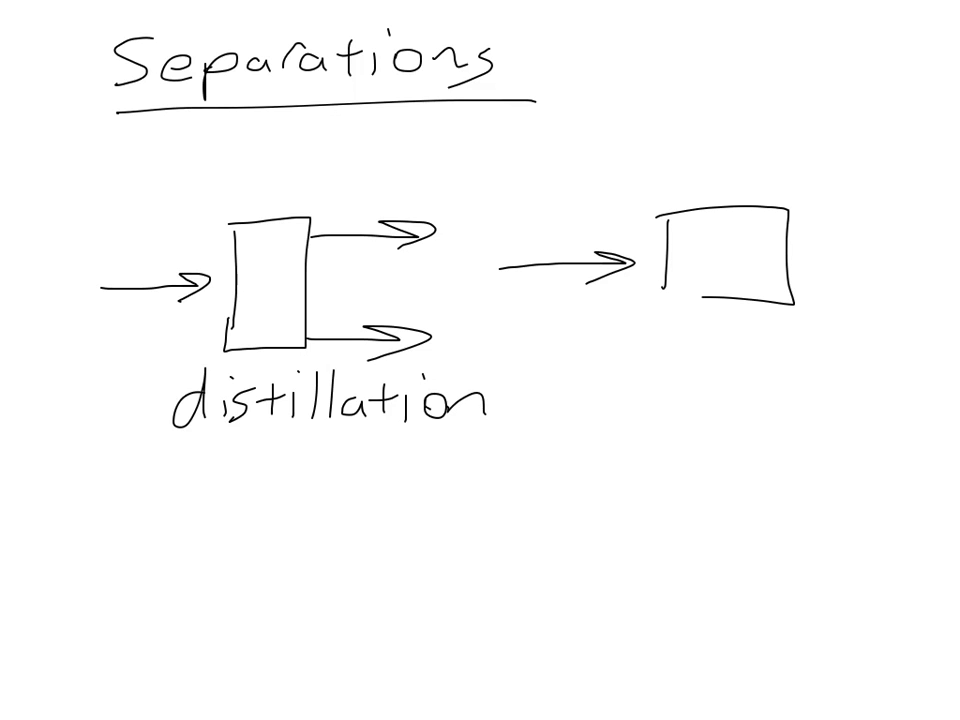
{"action": "type", "text": "crys-"}
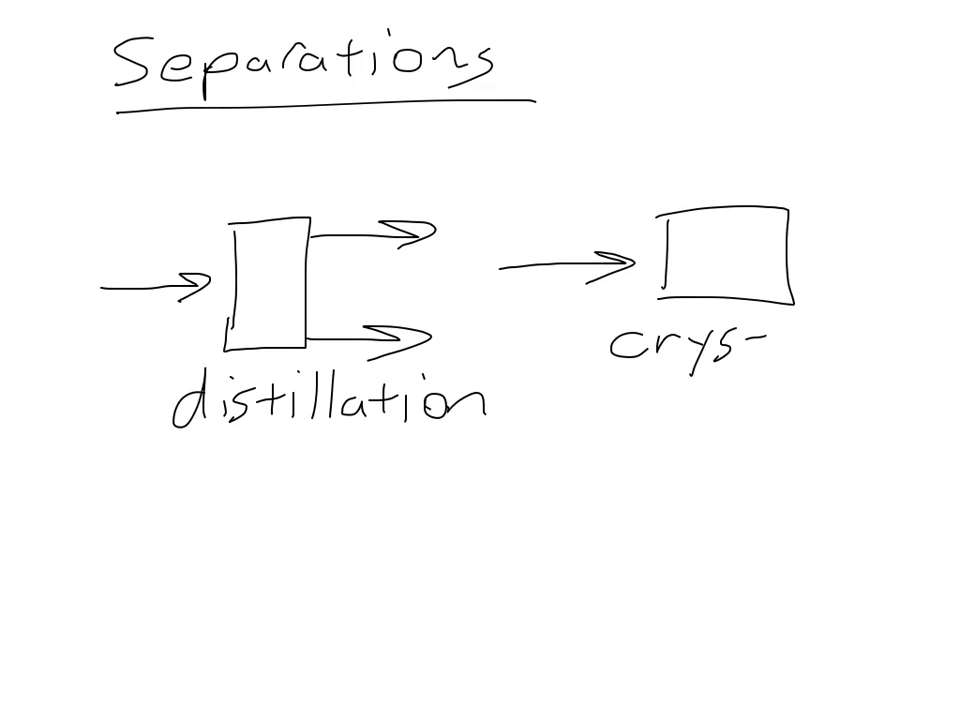
{"action": "type", "text": "talliz"}
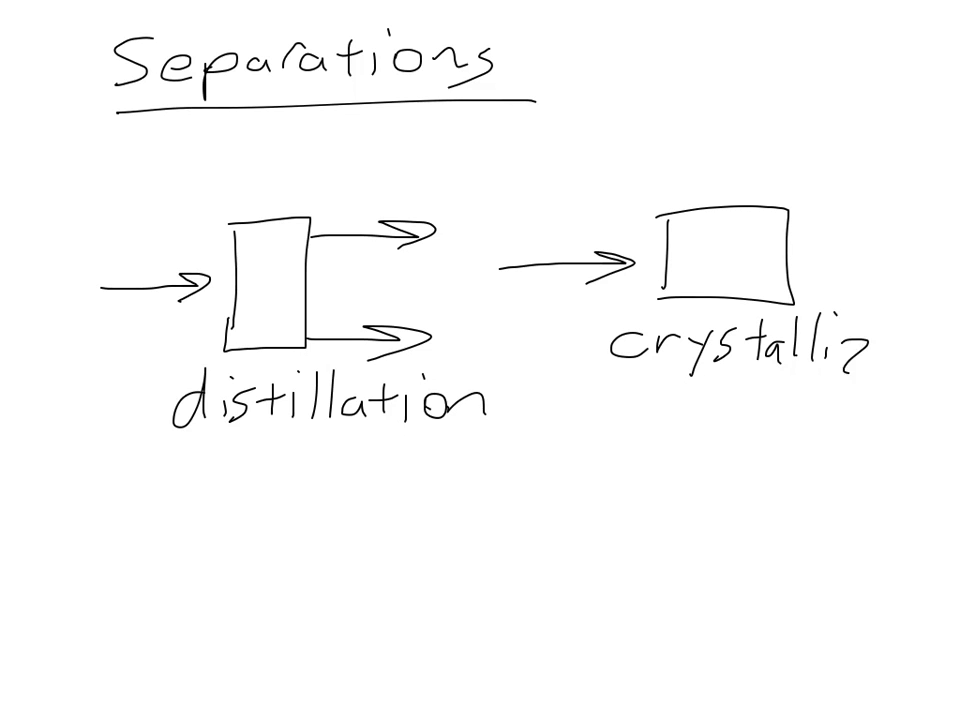
{"action": "type", "text": "zatio"}
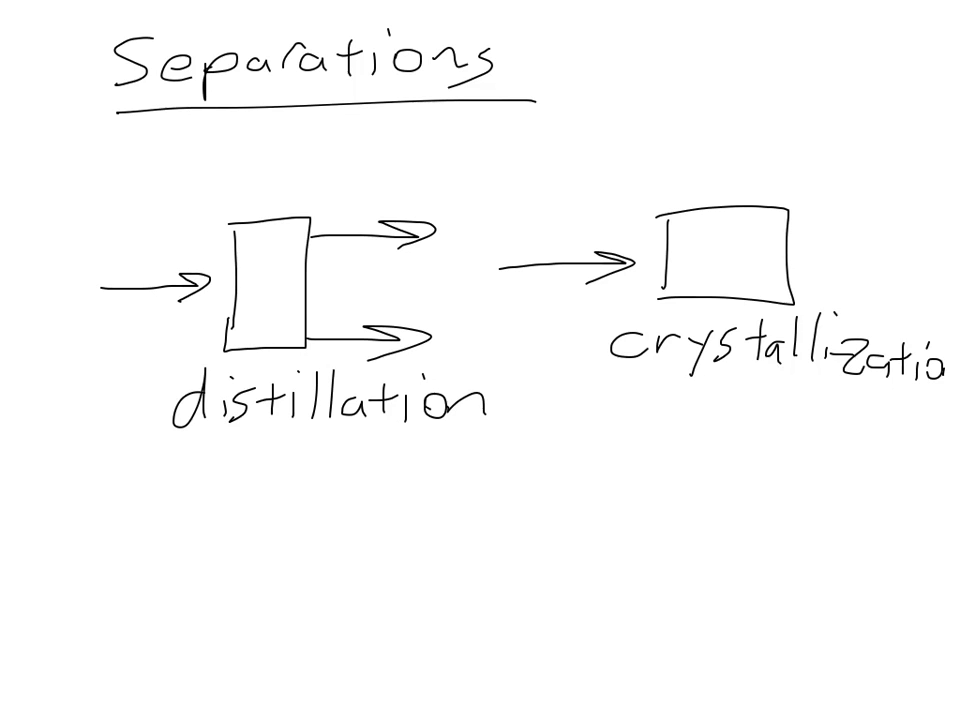
{"action": "type", "text": "n"}
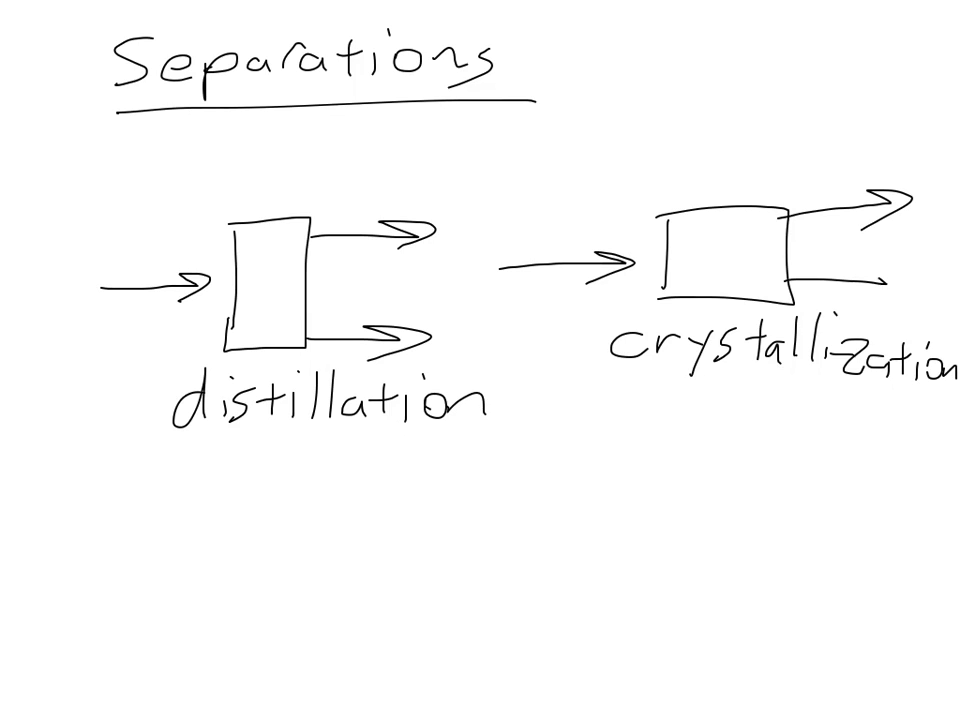
{"action": "left_click_drag", "start_coordinate": [850, 280], "coordinate": [900, 284]}
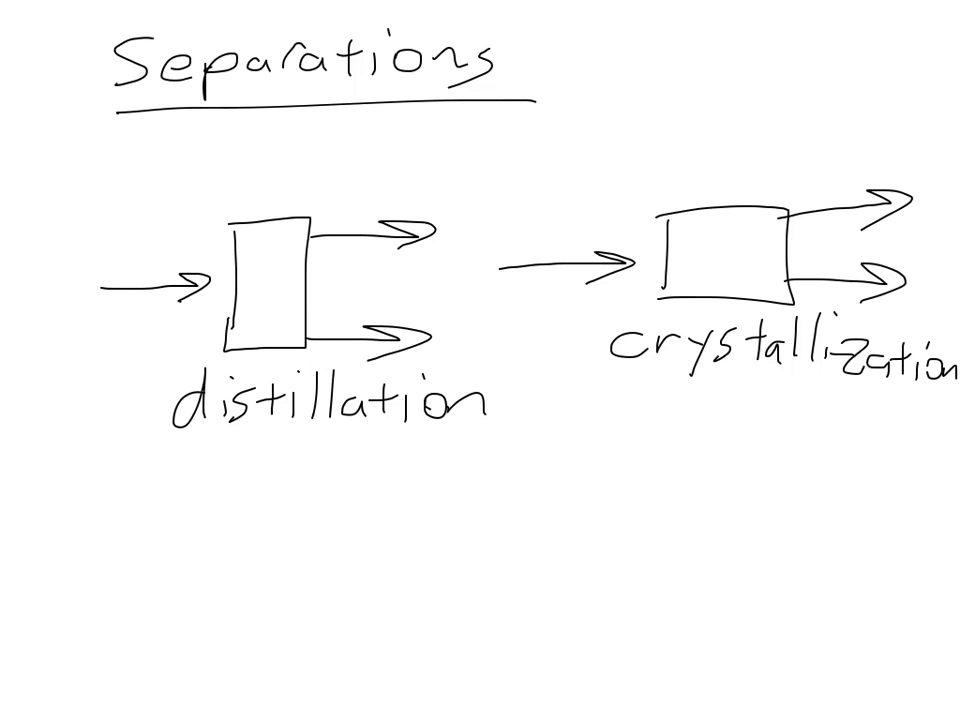
{"action": "mouse_move", "coordinate": [562, 284]}
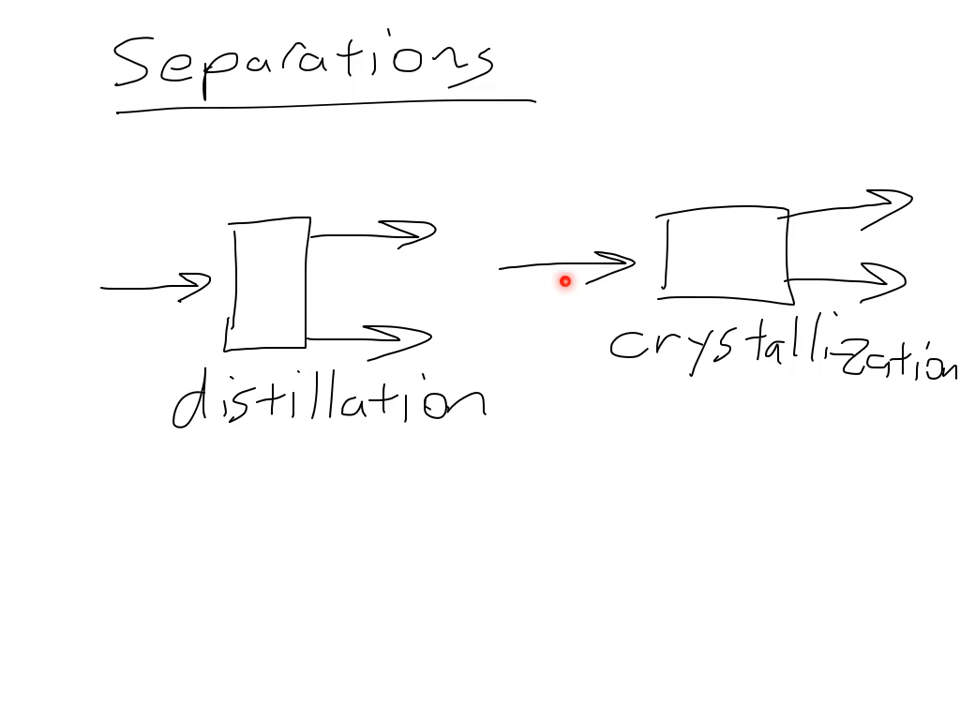
{"action": "mouse_move", "coordinate": [564, 284]}
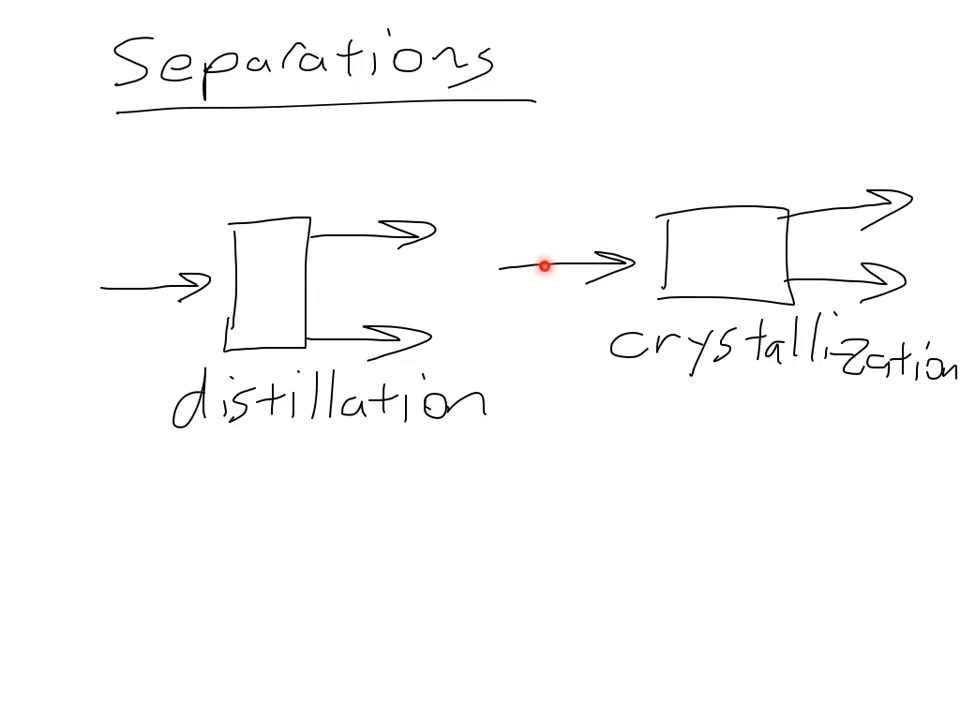
{"action": "mouse_move", "coordinate": [544, 266]}
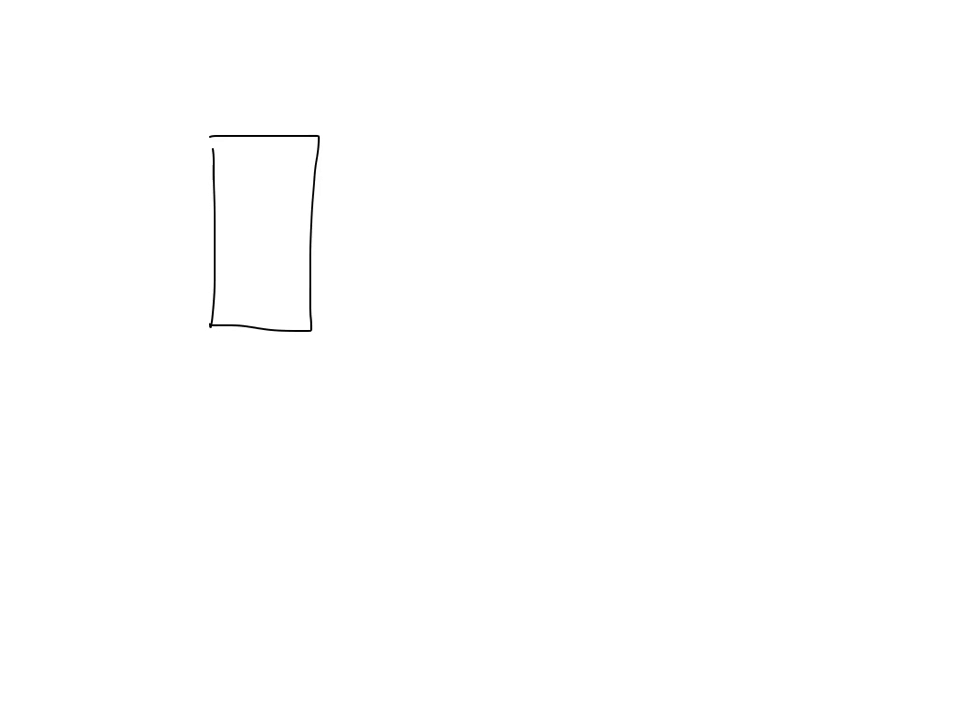
Draw inlet streams entering the column and outlet streams leaving it at top and bottom.
{"action": "left_click_drag", "start_coordinate": [84, 90], "coordinate": [224, 114]}
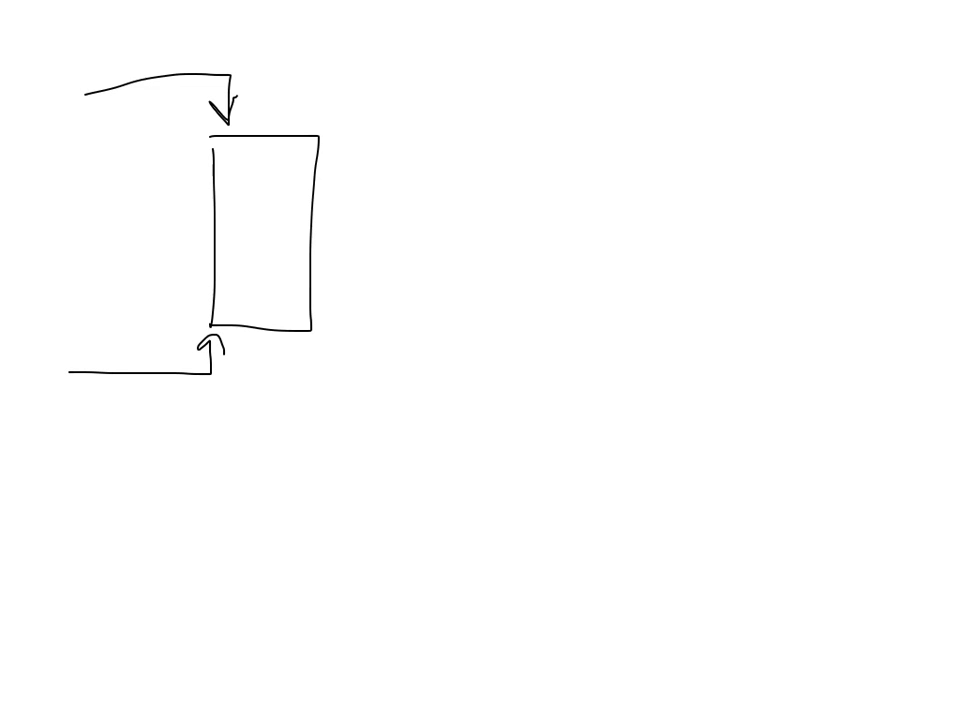
{"action": "left_click_drag", "start_coordinate": [316, 130], "coordinate": [456, 76]}
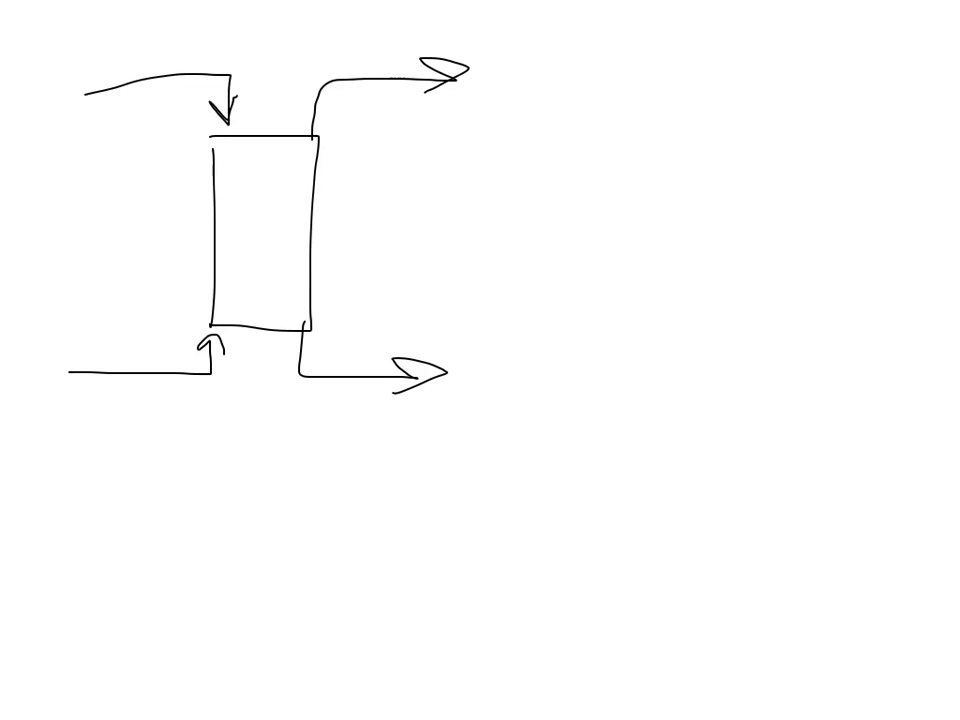
{"action": "mouse_move", "coordinate": [136, 396]}
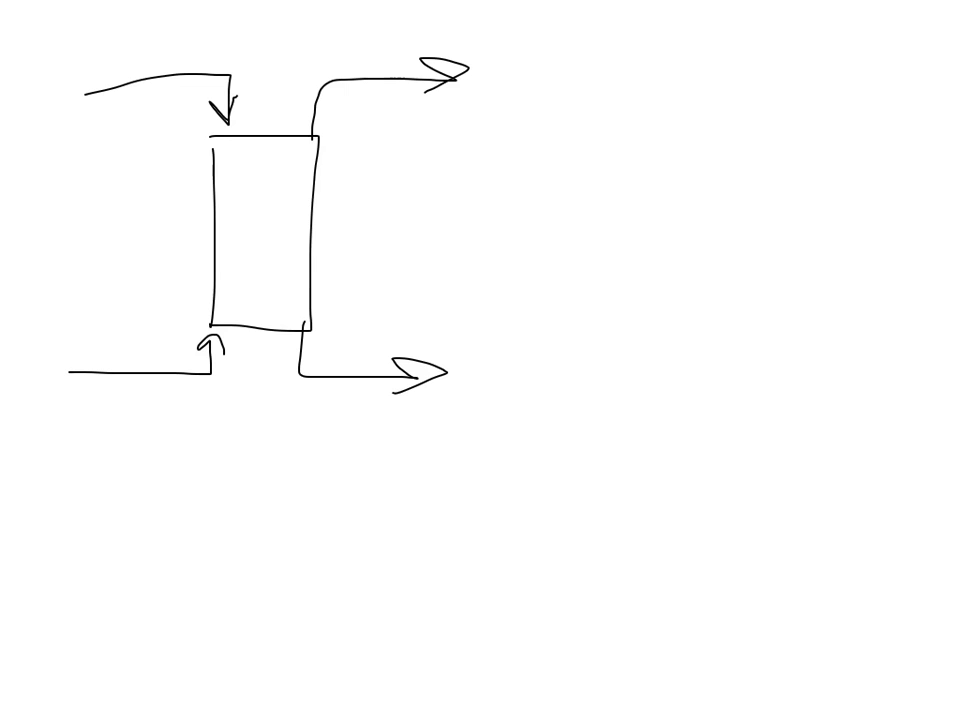
Handwrite 'liquid' and 'gas' beside the column's inlet and outlet arrows.
{"action": "type", "text": "liqui"}
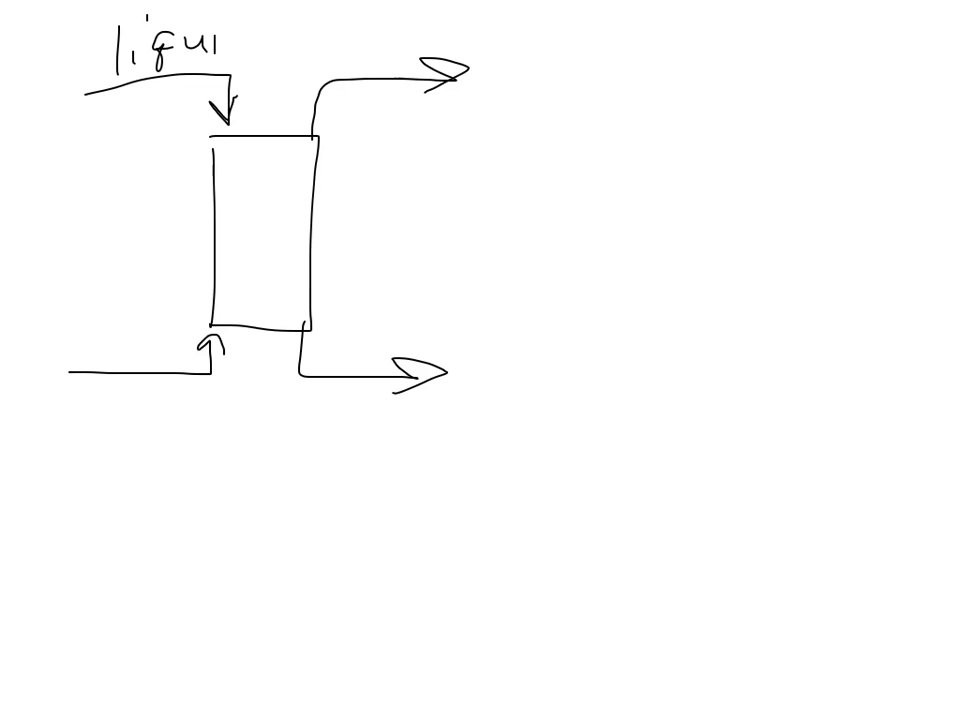
{"action": "type", "text": "ga"}
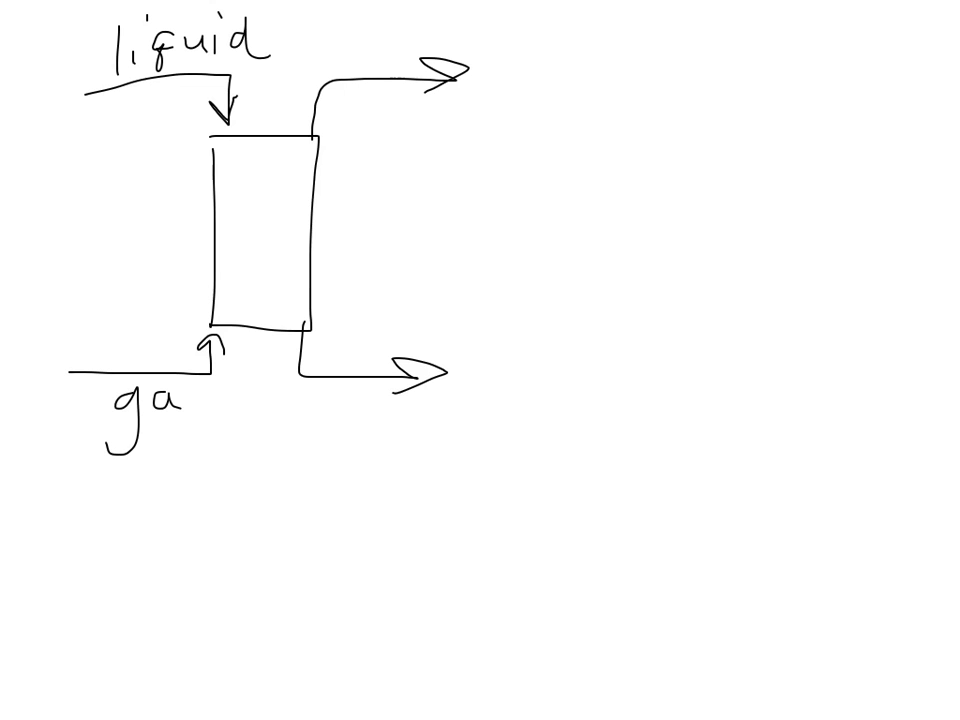
{"action": "type", "text": "s"}
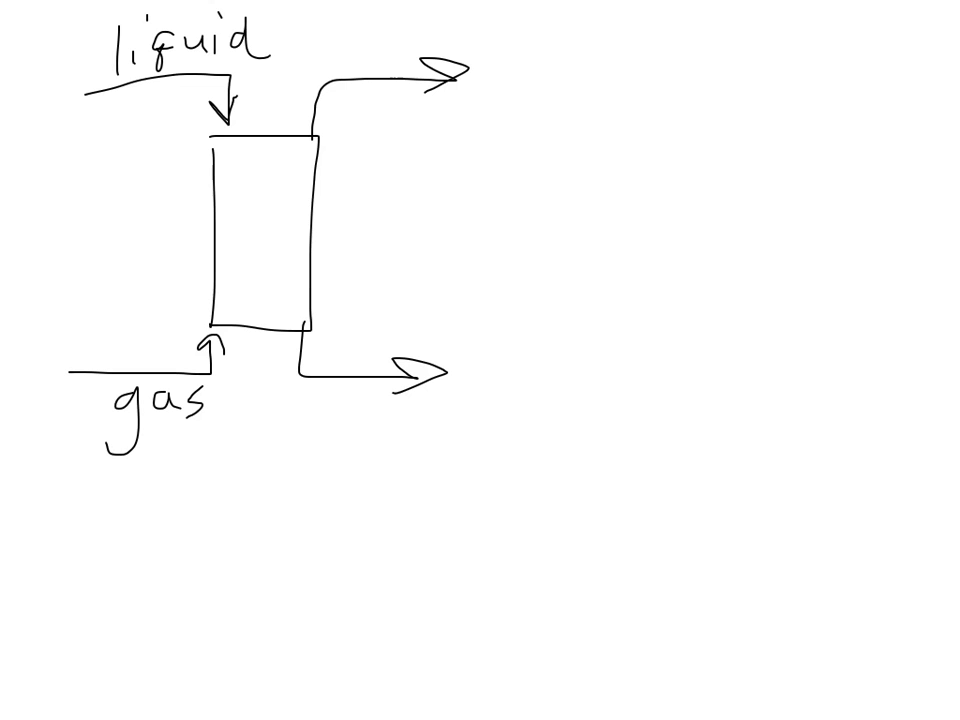
{"action": "type", "text": "liquid"}
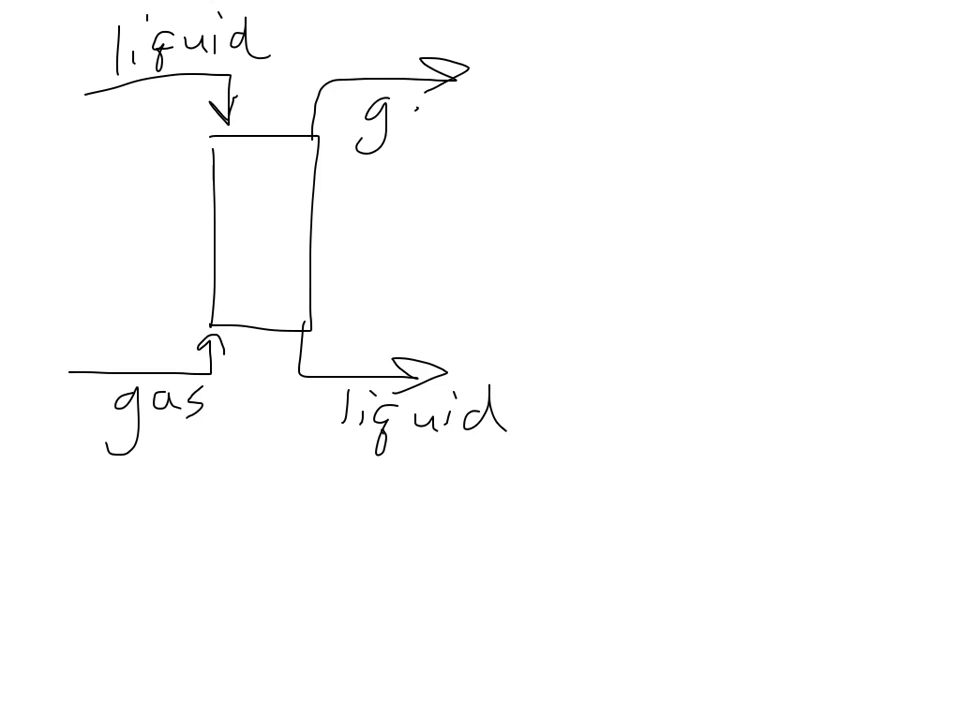
{"action": "type", "text": "gas"}
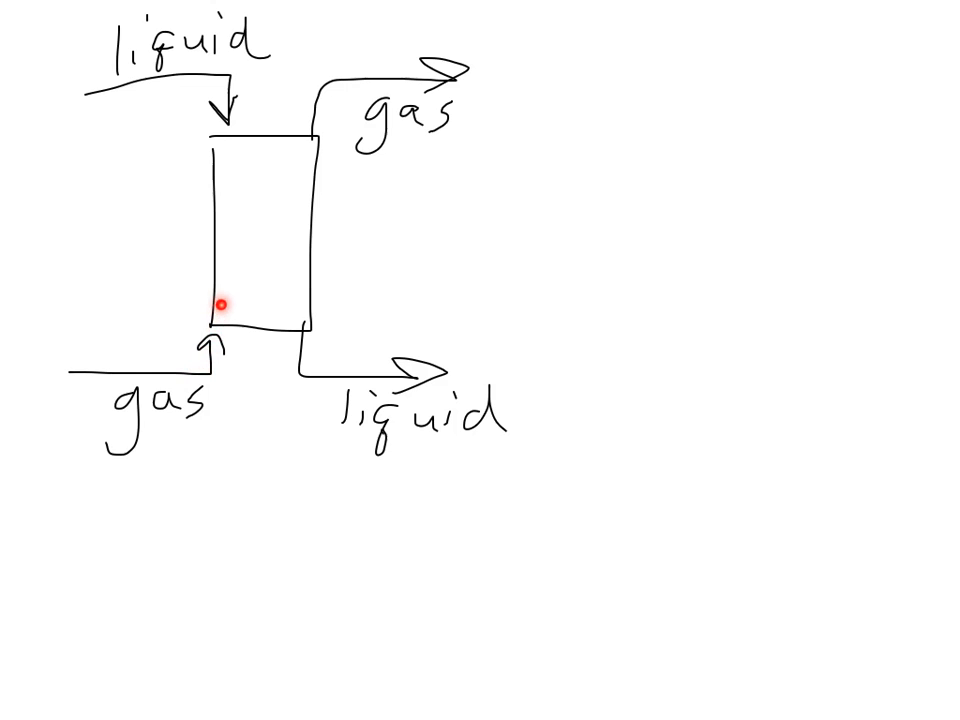
{"action": "mouse_move", "coordinate": [232, 162]}
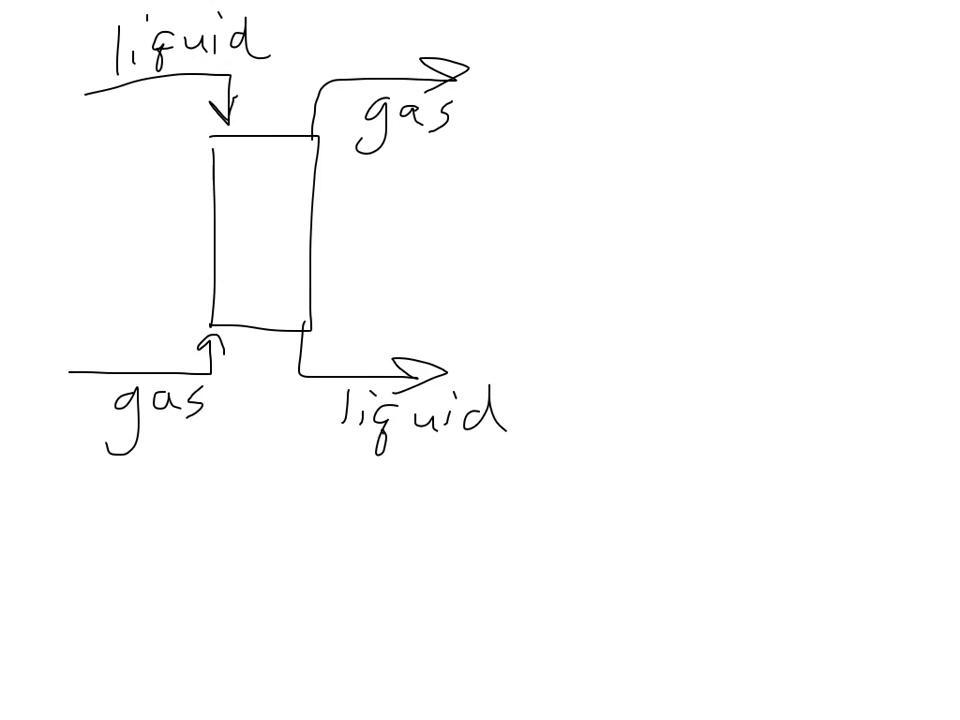
{"action": "mouse_move", "coordinate": [156, 424]}
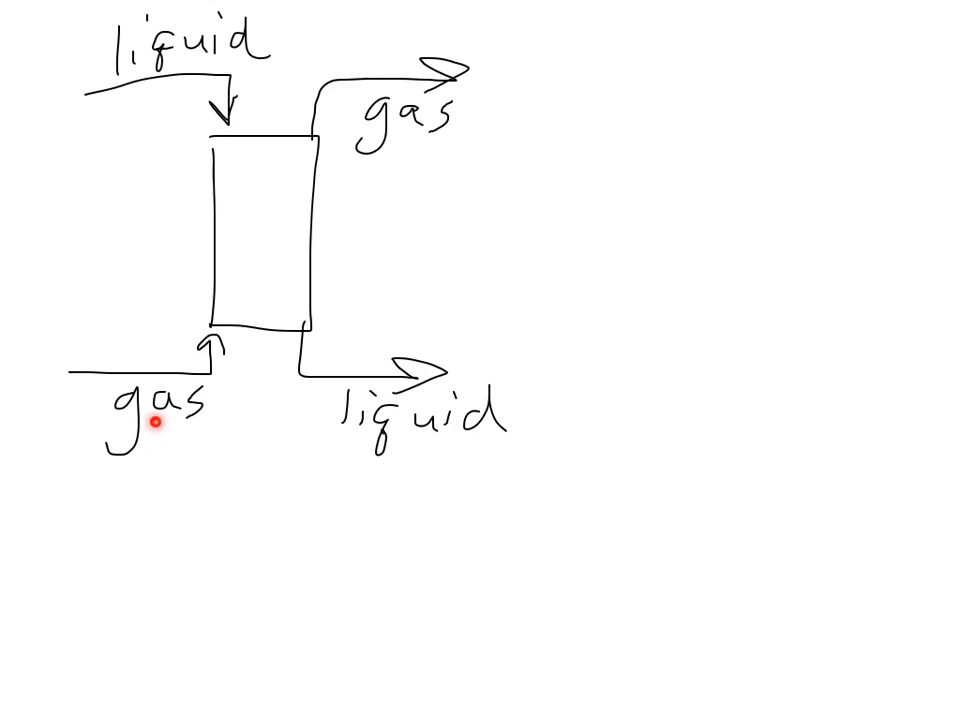
{"action": "mouse_move", "coordinate": [156, 424]}
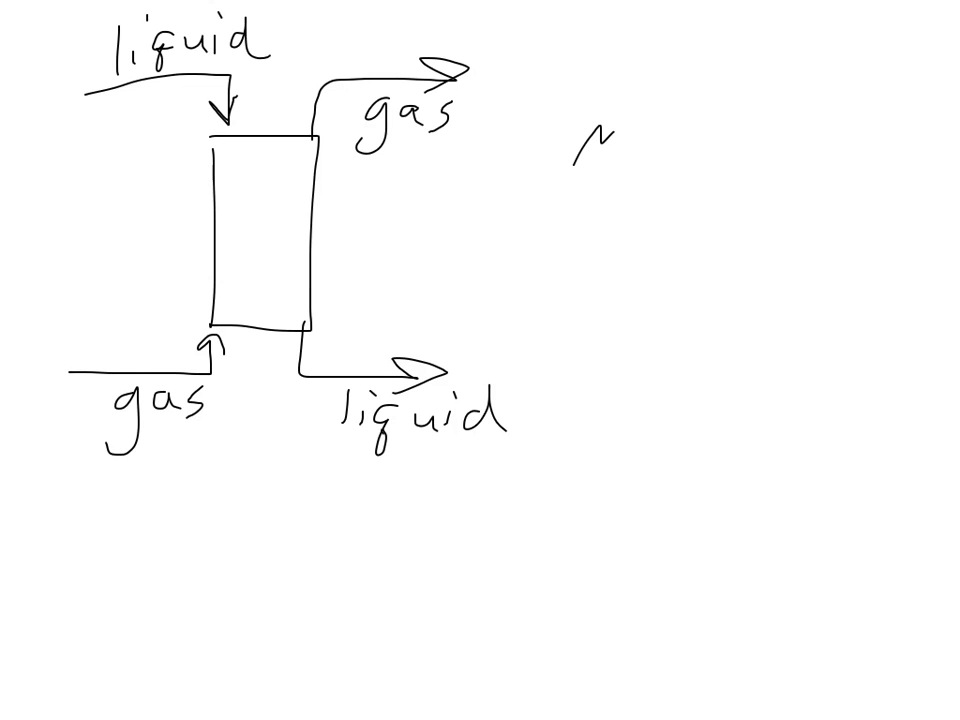
Write 'mixer', 'reactor', 'separations' right of the column and bracket them together.
{"action": "type", "text": "mixer"}
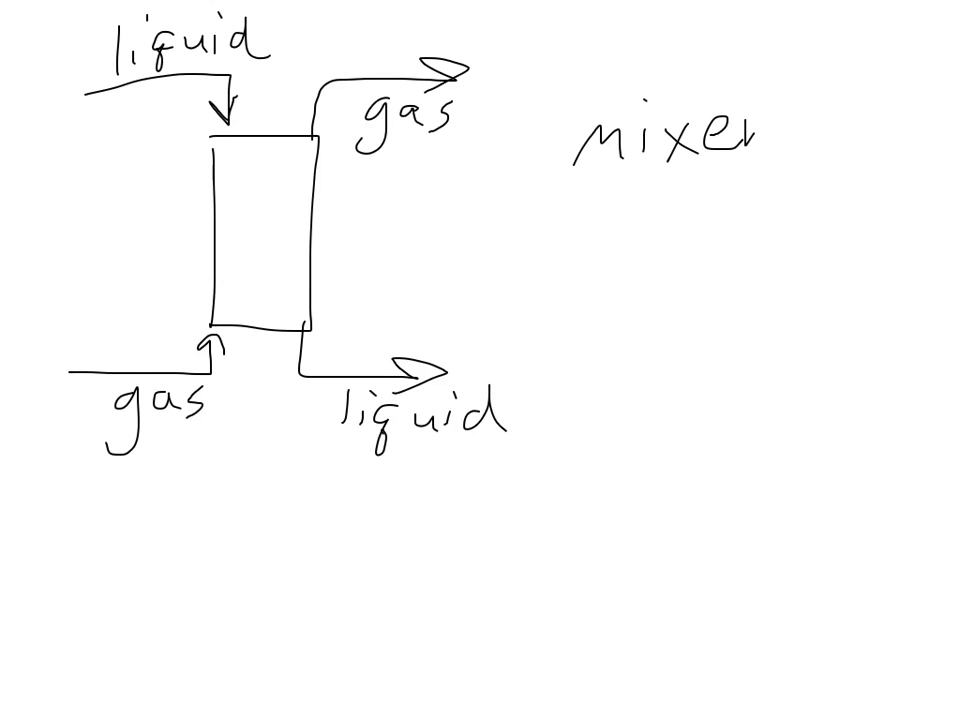
{"action": "type", "text": "reac"}
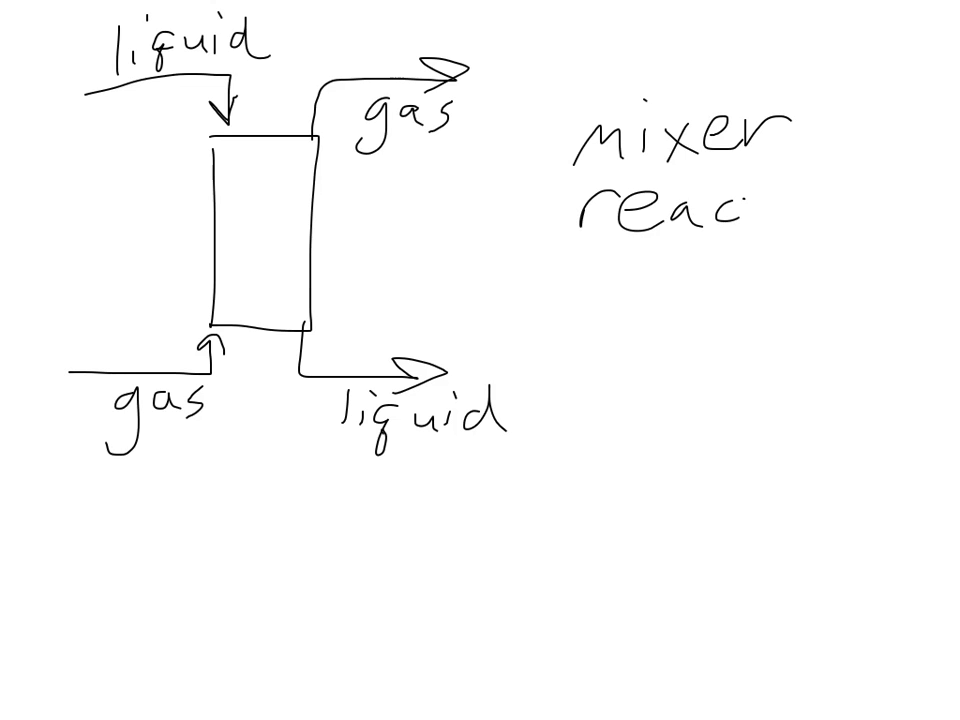
{"action": "type", "text": "ctor"}
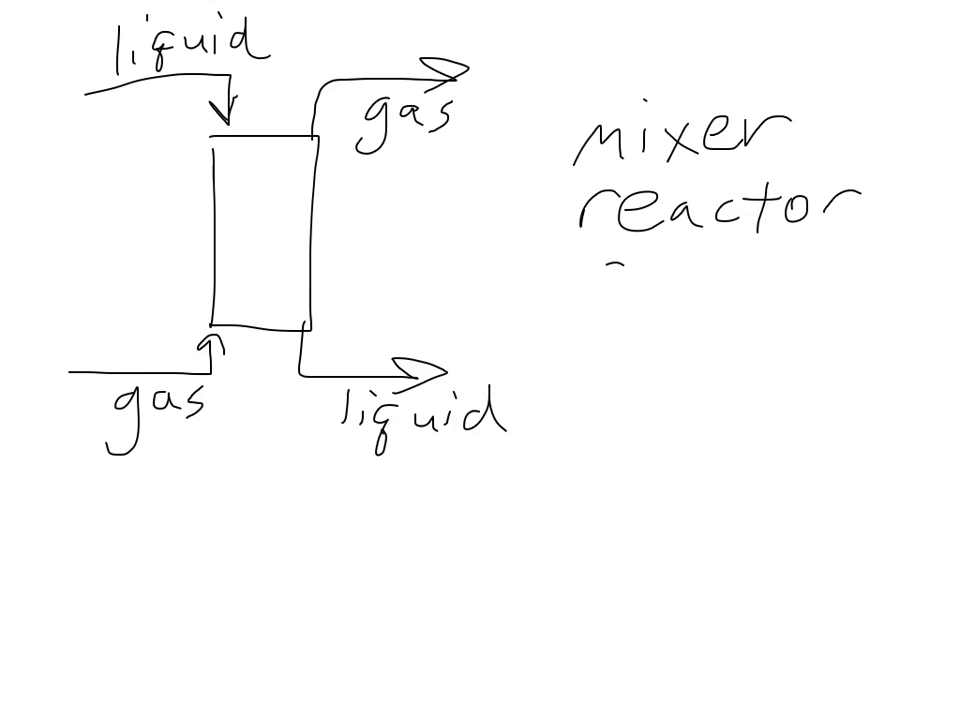
{"action": "type", "text": "separa"}
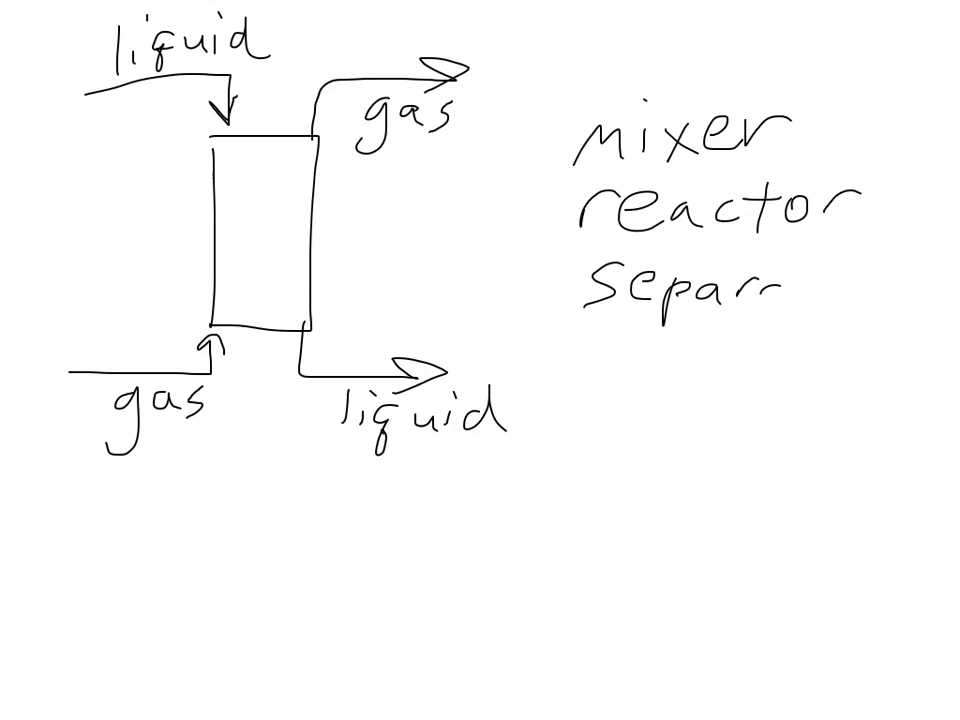
{"action": "type", "text": "ations"}
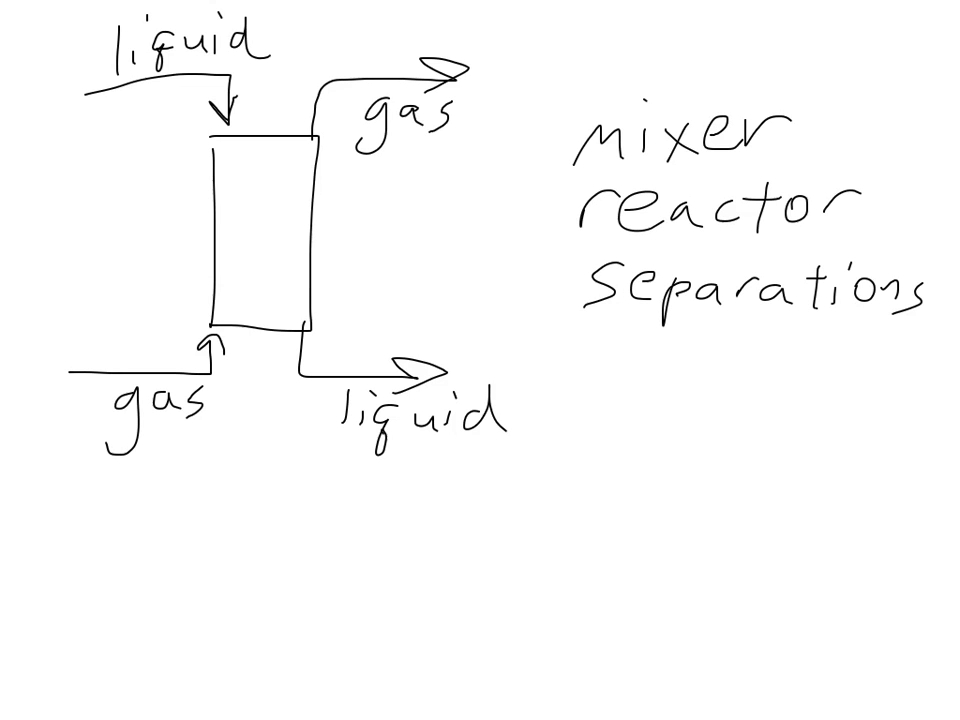
{"action": "left_click_drag", "start_coordinate": [540, 96], "coordinate": [540, 330]}
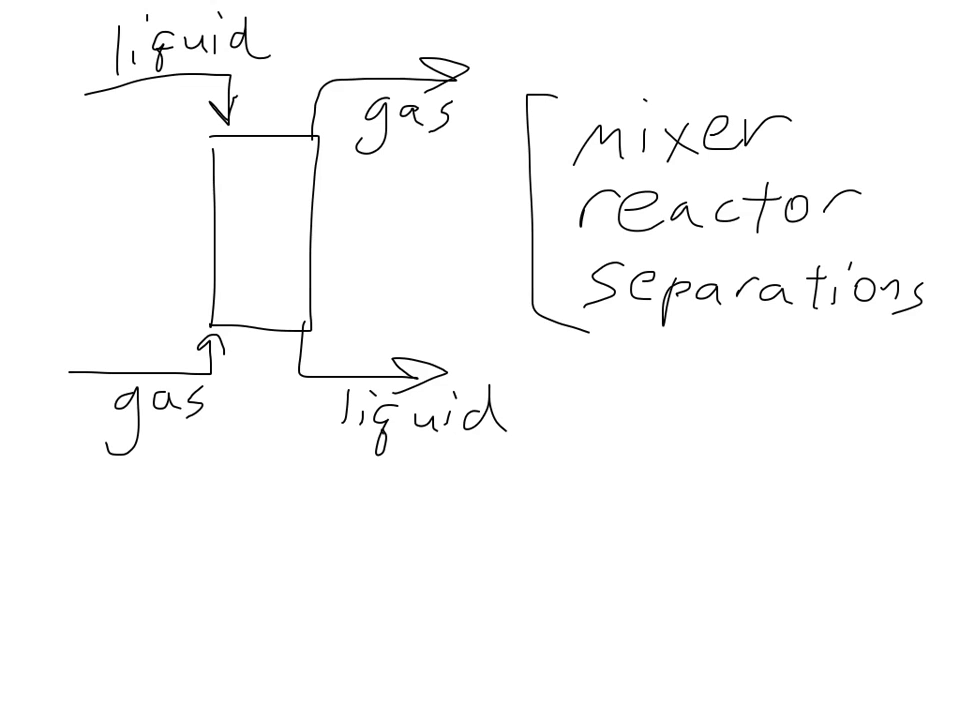